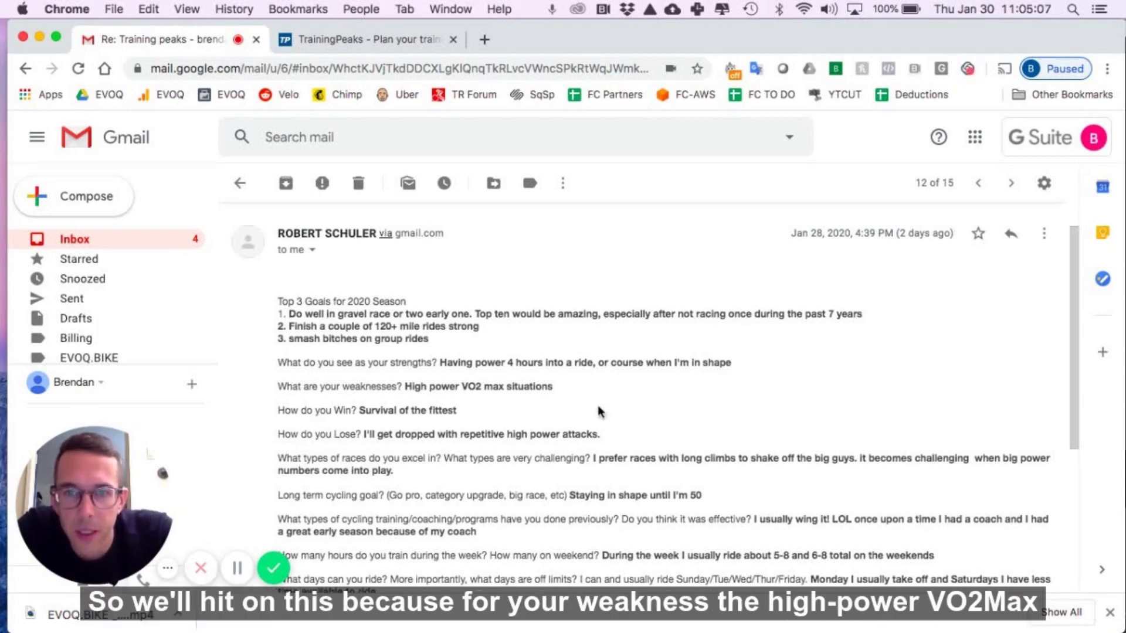
pyautogui.moveTo(601, 403)
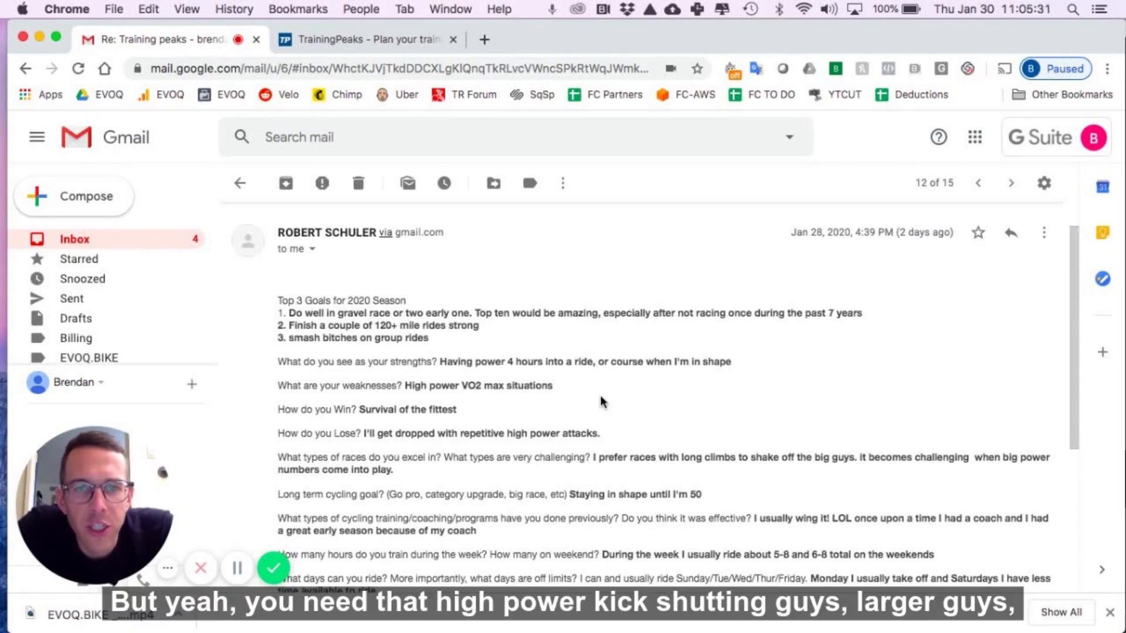
# Read down the questionnaire email to the FTP answer, then go to the TrainingPeaks calendar.
pyautogui.scroll(-3)
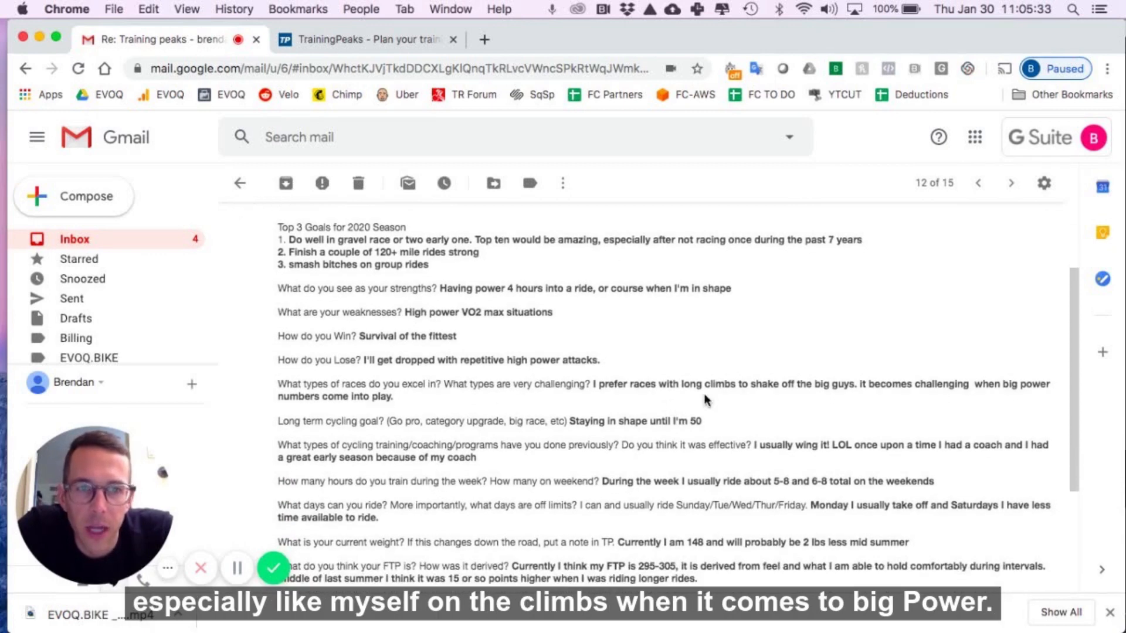
pyautogui.scroll(-3)
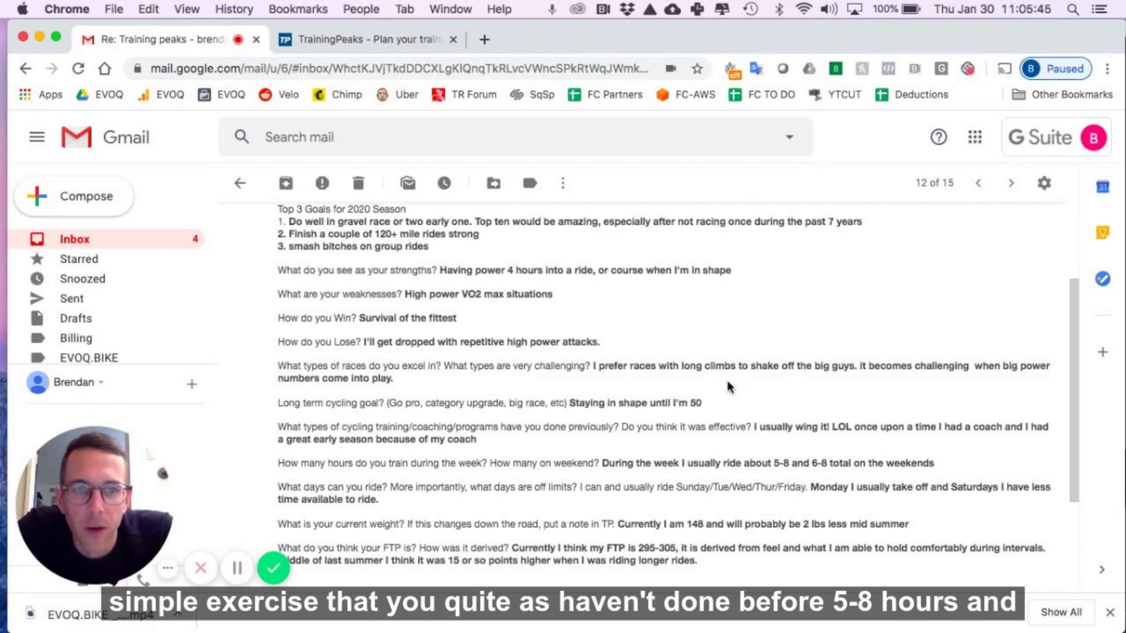
pyautogui.scroll(-3)
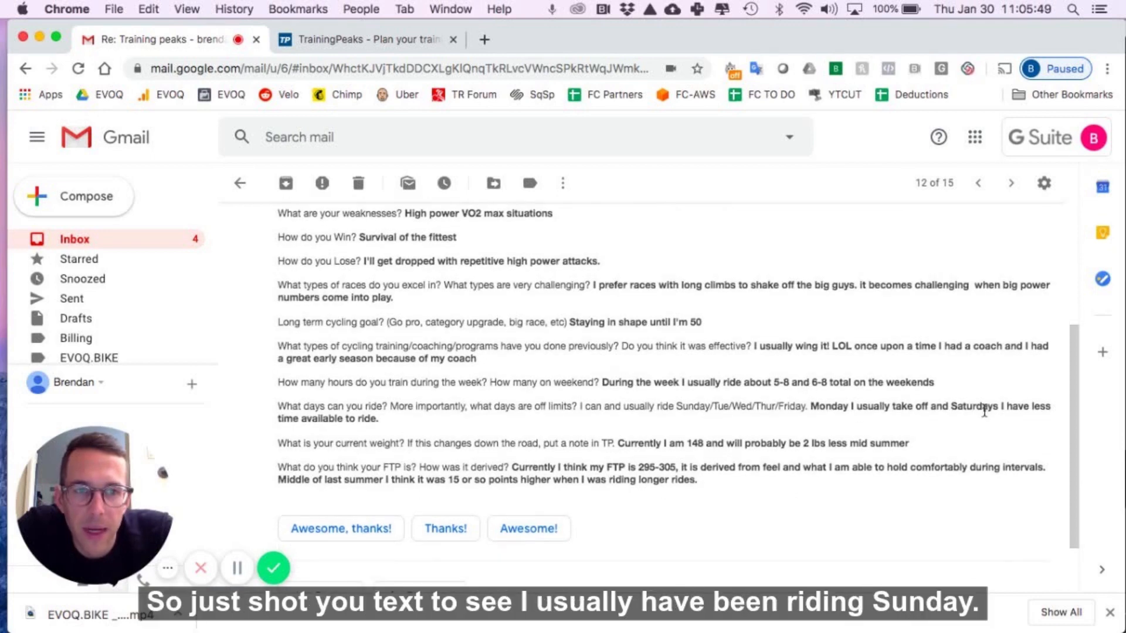
pyautogui.scroll(-3)
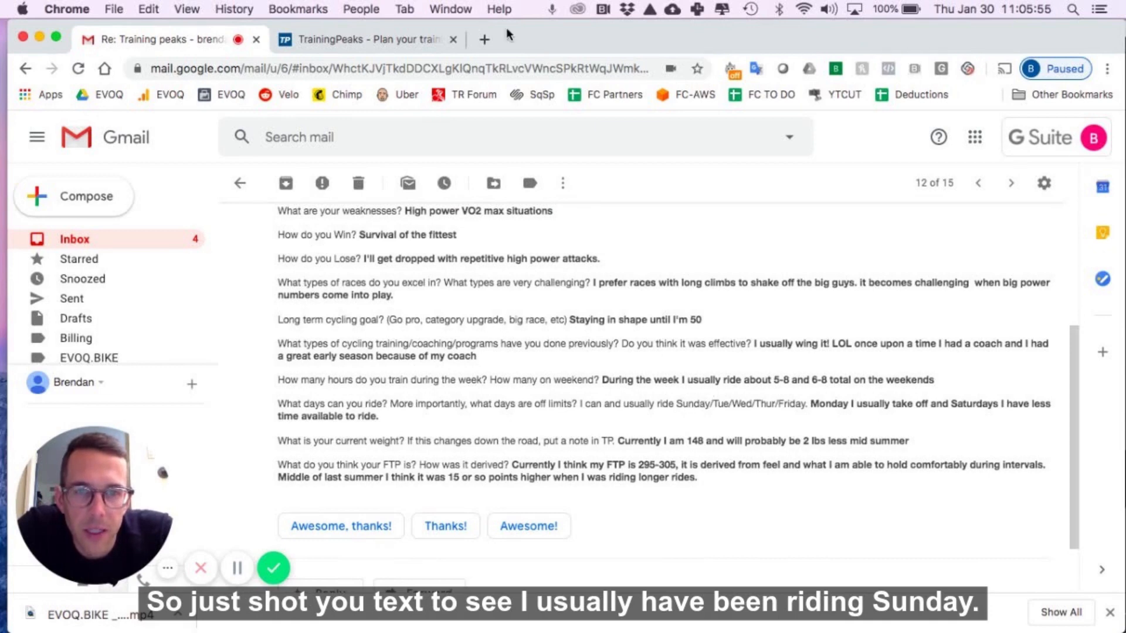
pyautogui.click(366, 39)
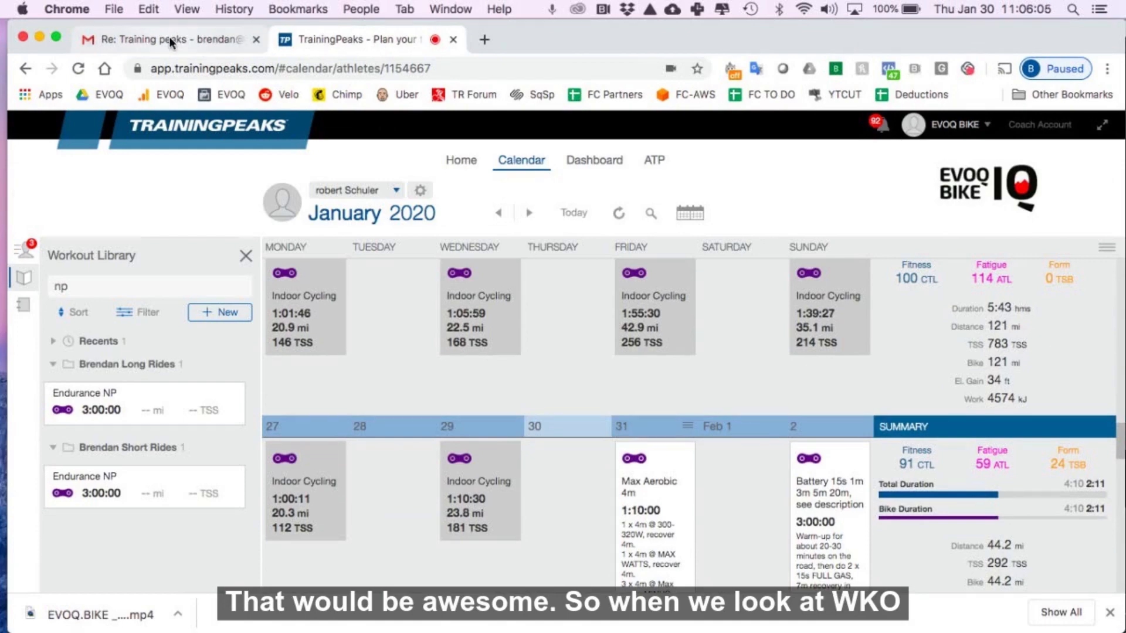
# Switch from the TrainingPeaks January 2020 calendar to the WKO4 analysis app.
pyautogui.press('F3')
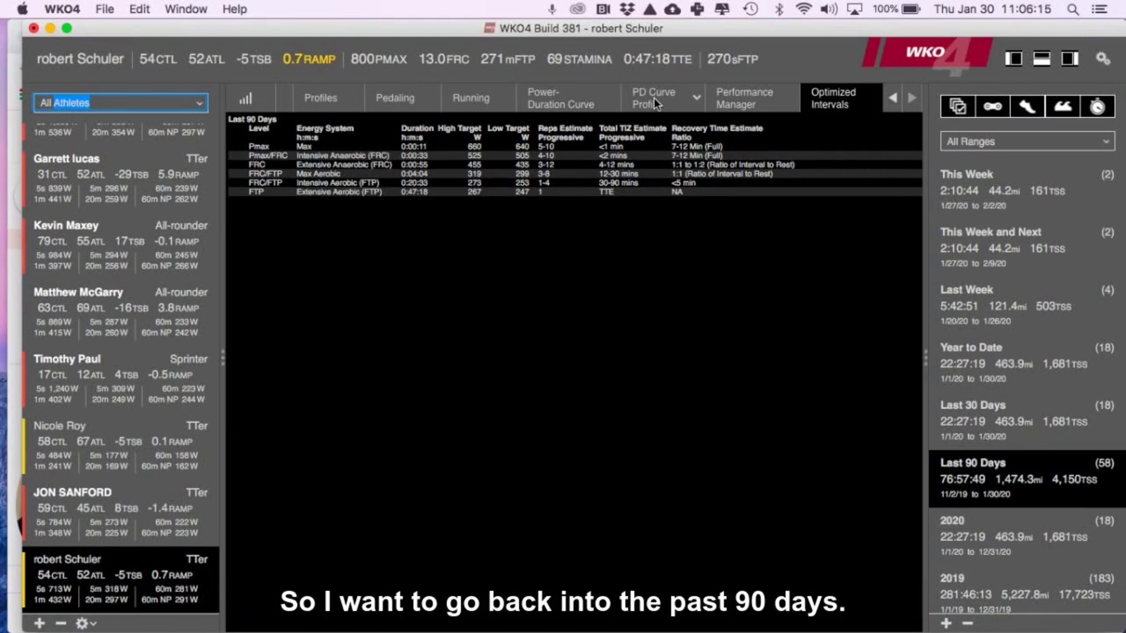
# Show the PD Curve Profile against category benchmarks for the 2019 season range.
pyautogui.click(657, 97)
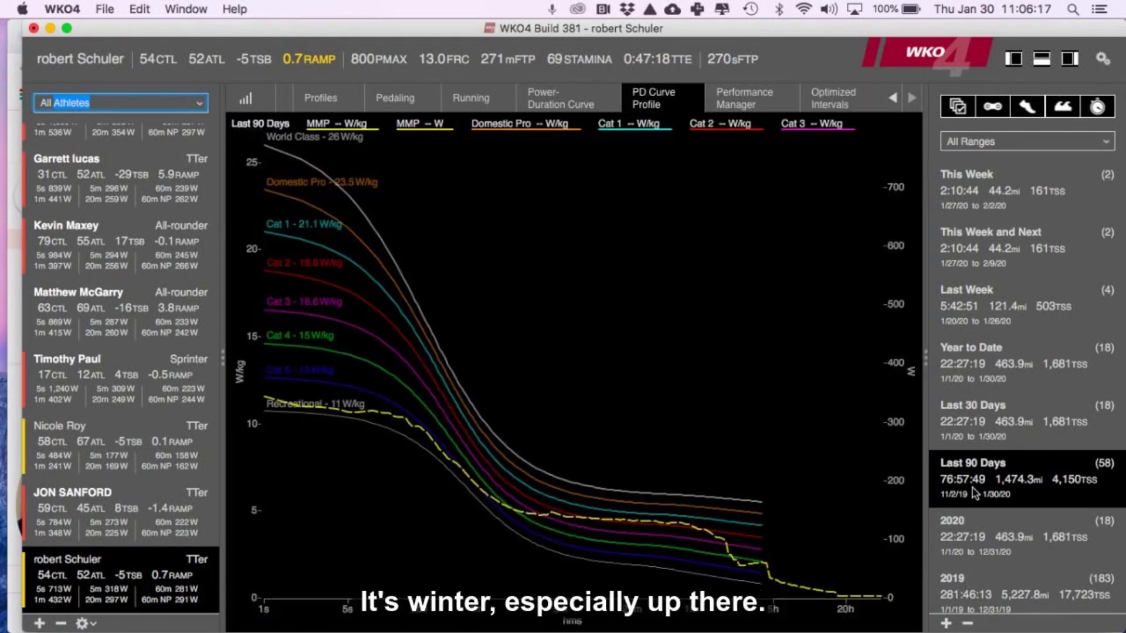
pyautogui.click(981, 536)
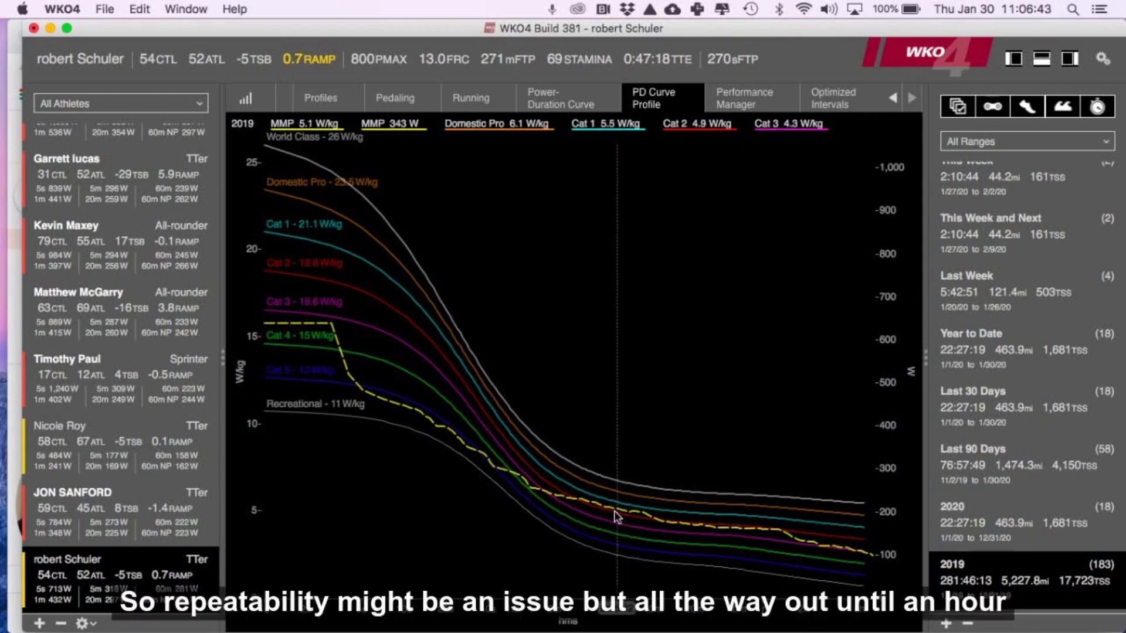
pyautogui.moveTo(657, 527)
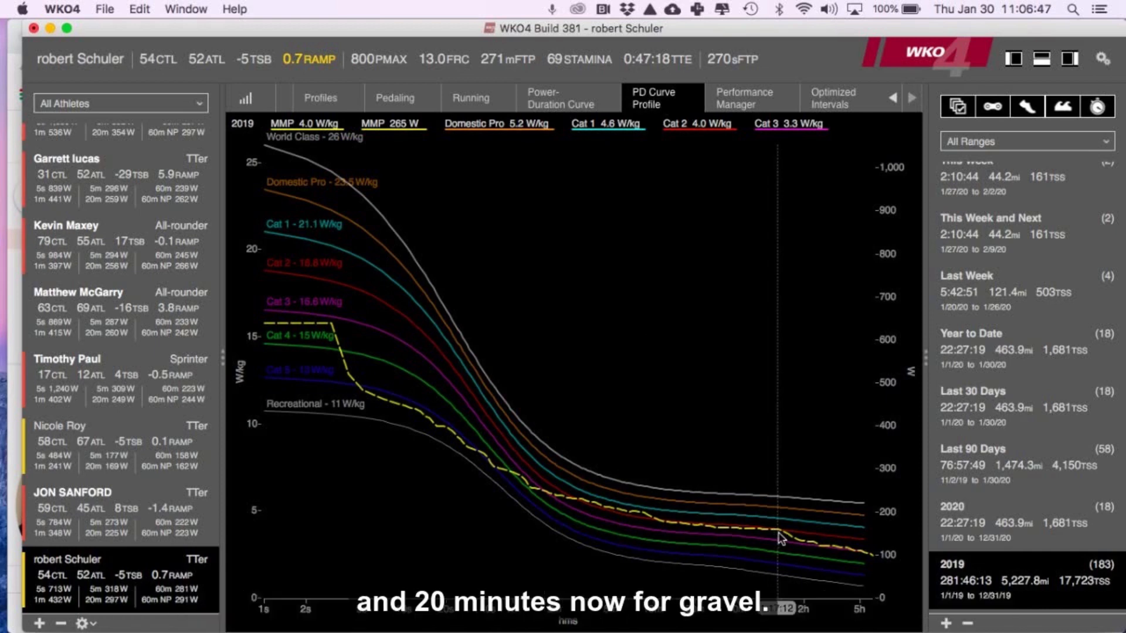
pyautogui.moveTo(830, 571)
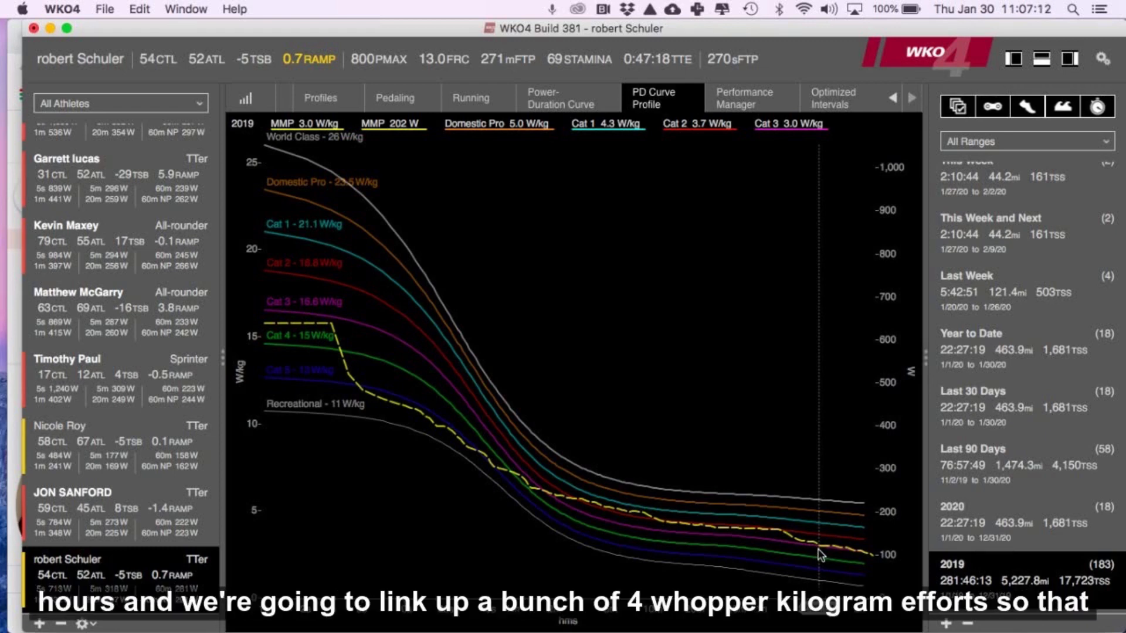
pyautogui.moveTo(752, 575)
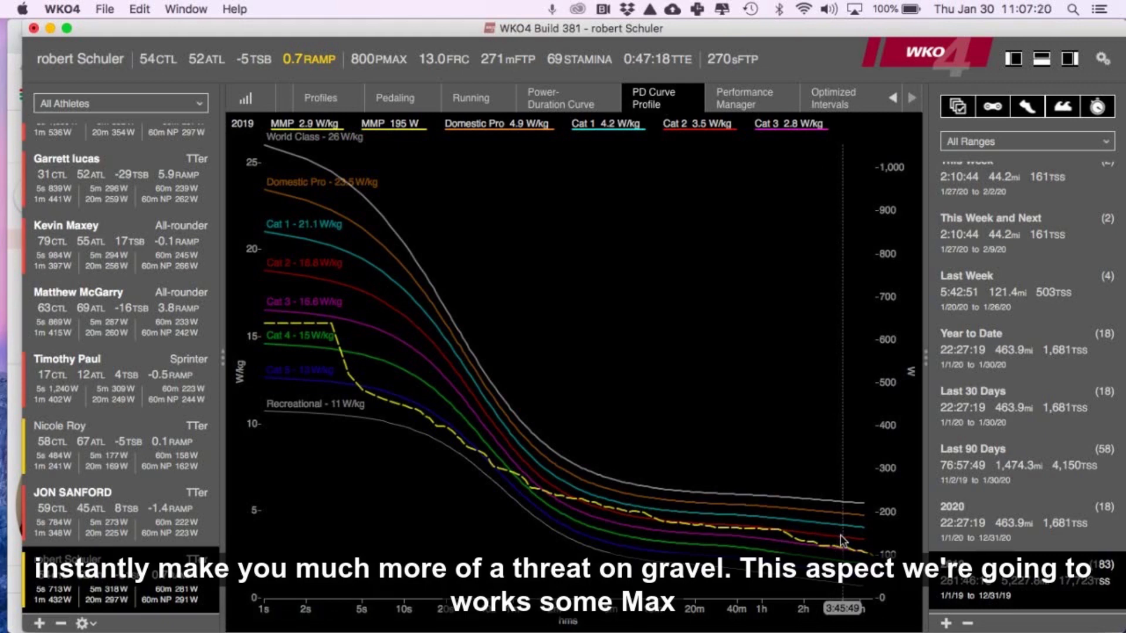
pyautogui.moveTo(493, 482)
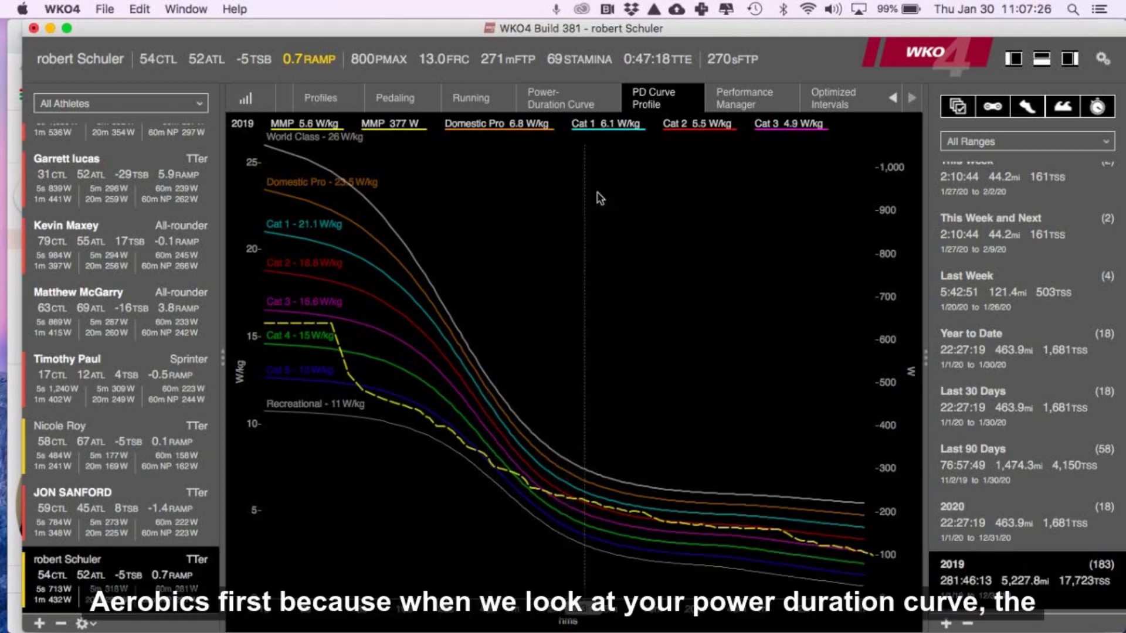
# Show the measured versus modelled Power-Duration Curve limited to the last 90 days.
pyautogui.click(561, 97)
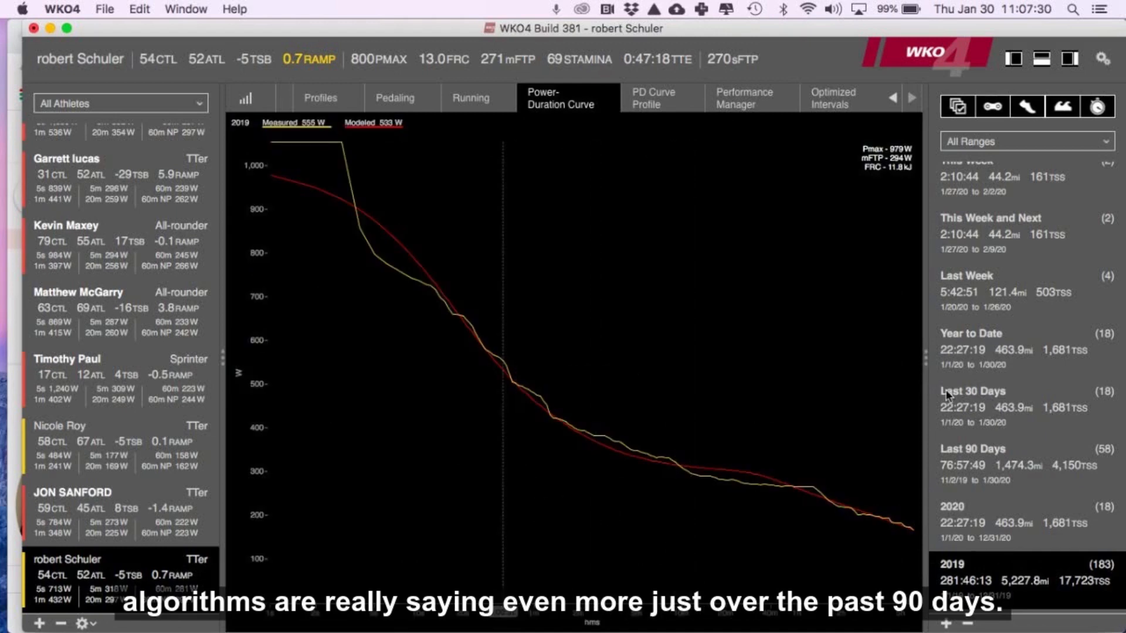
pyautogui.click(989, 449)
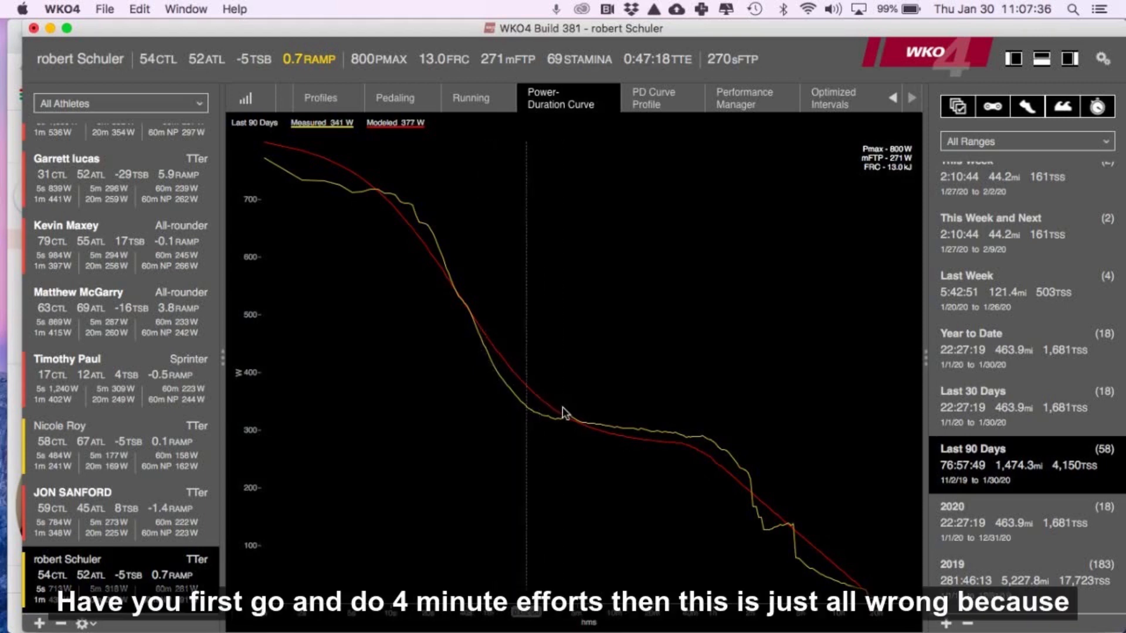
pyautogui.moveTo(559, 428)
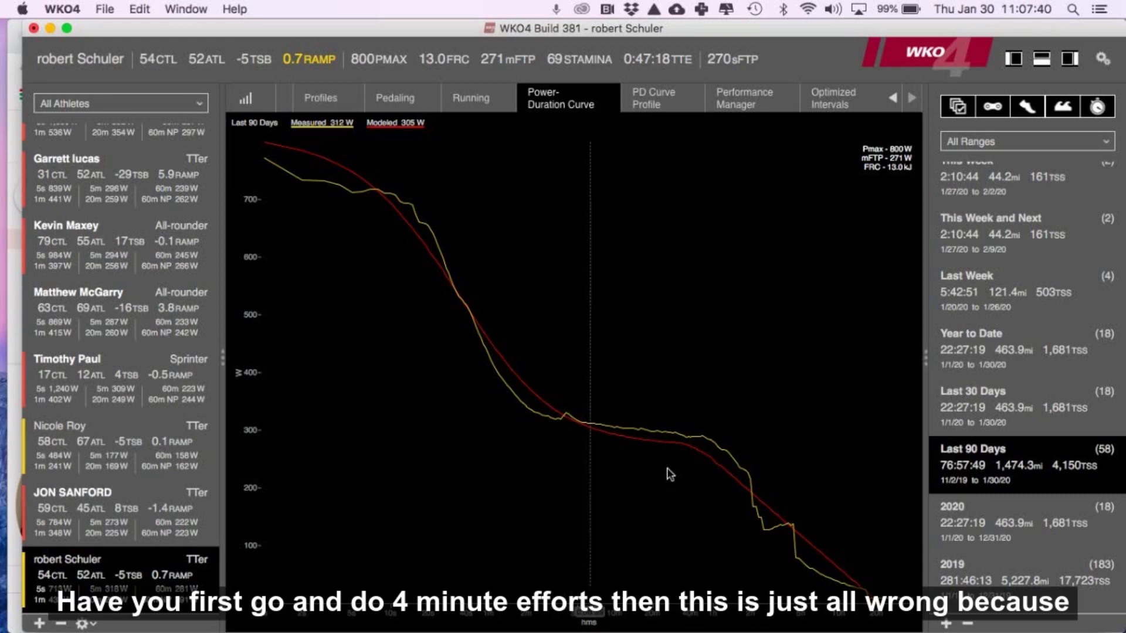
pyautogui.moveTo(748, 492)
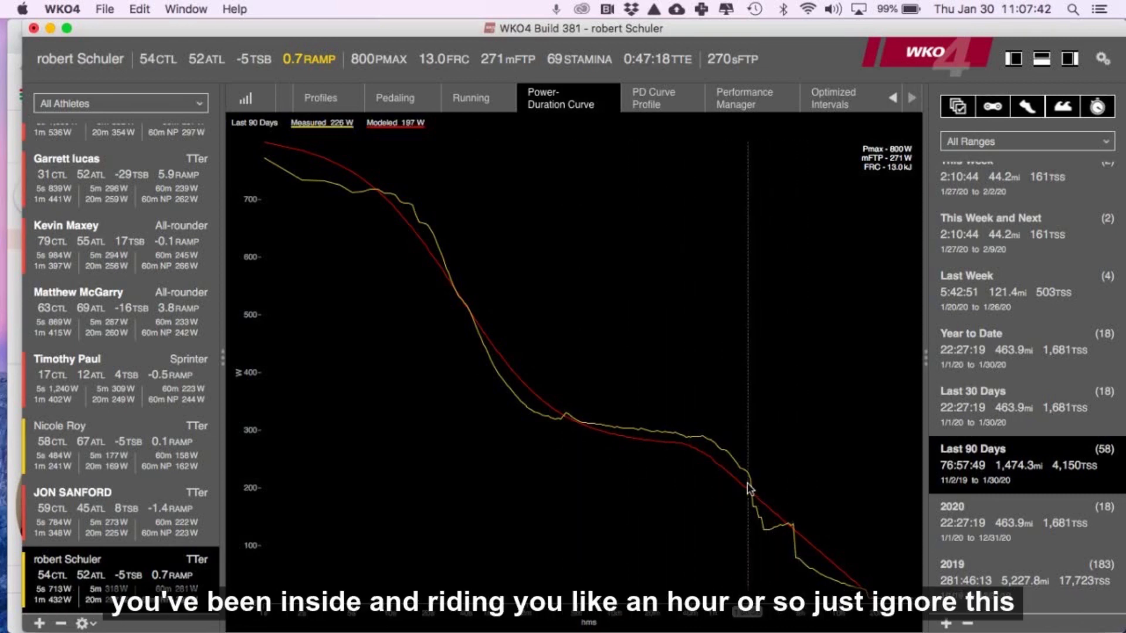
pyautogui.moveTo(722, 476)
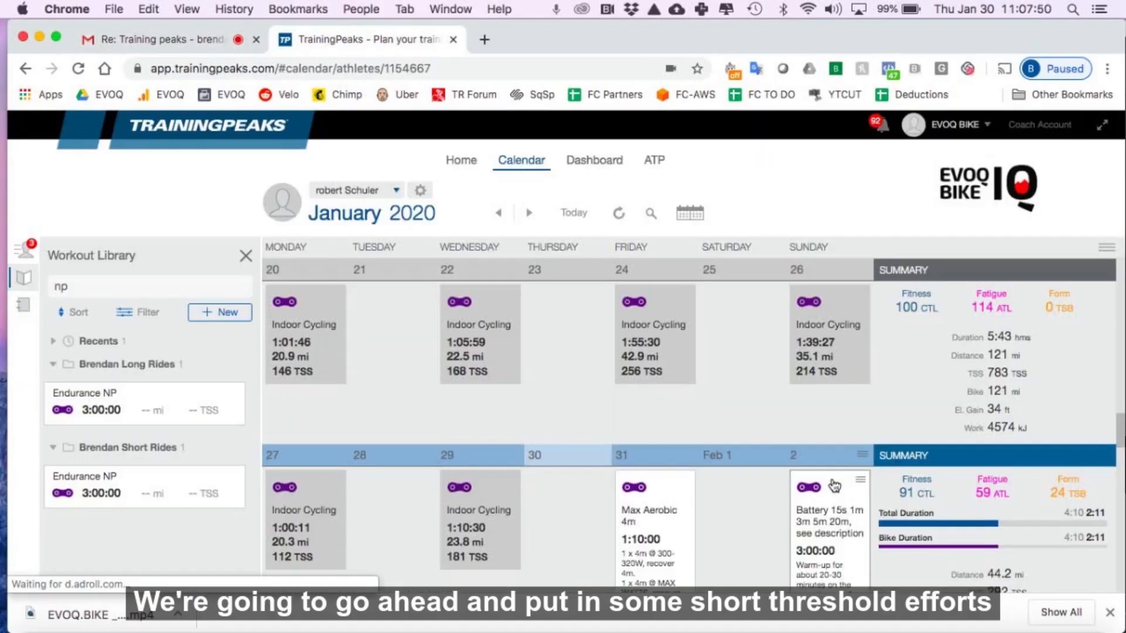
# Review the February 2020 threshold and max aerobic workouts down to the Regeneration Week.
pyautogui.scroll(-3)
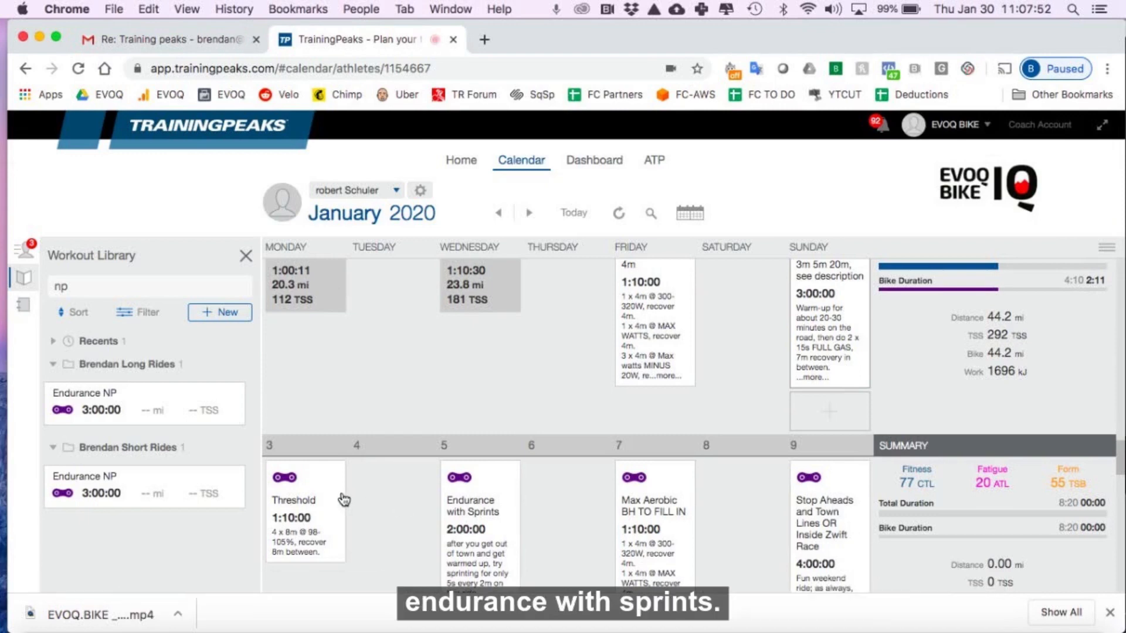
pyautogui.scroll(-3)
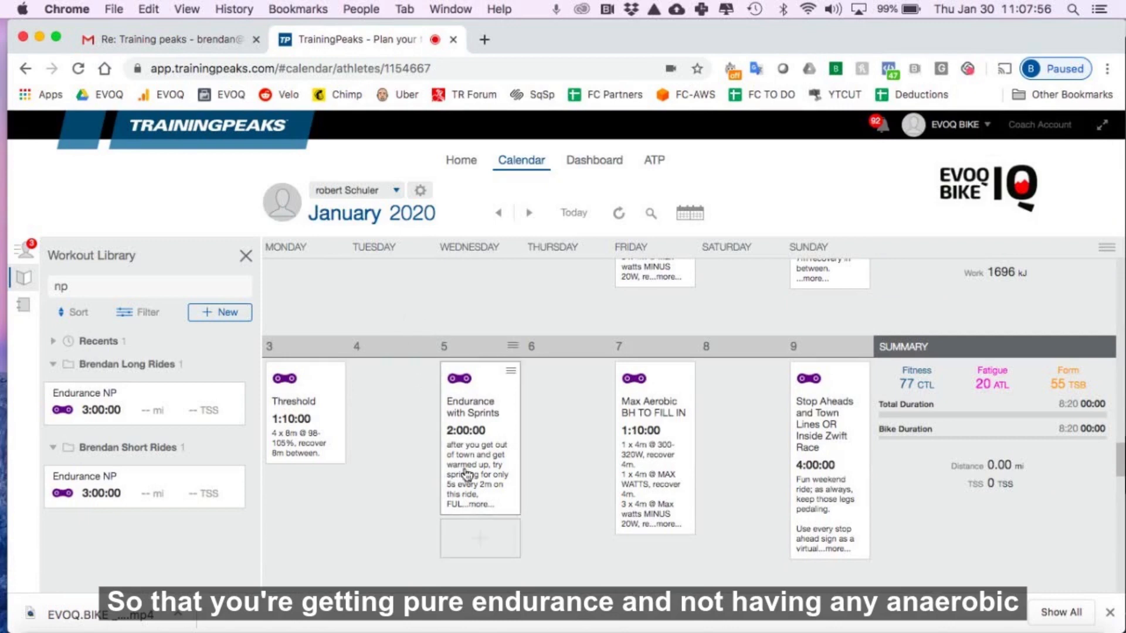
pyautogui.moveTo(416, 380)
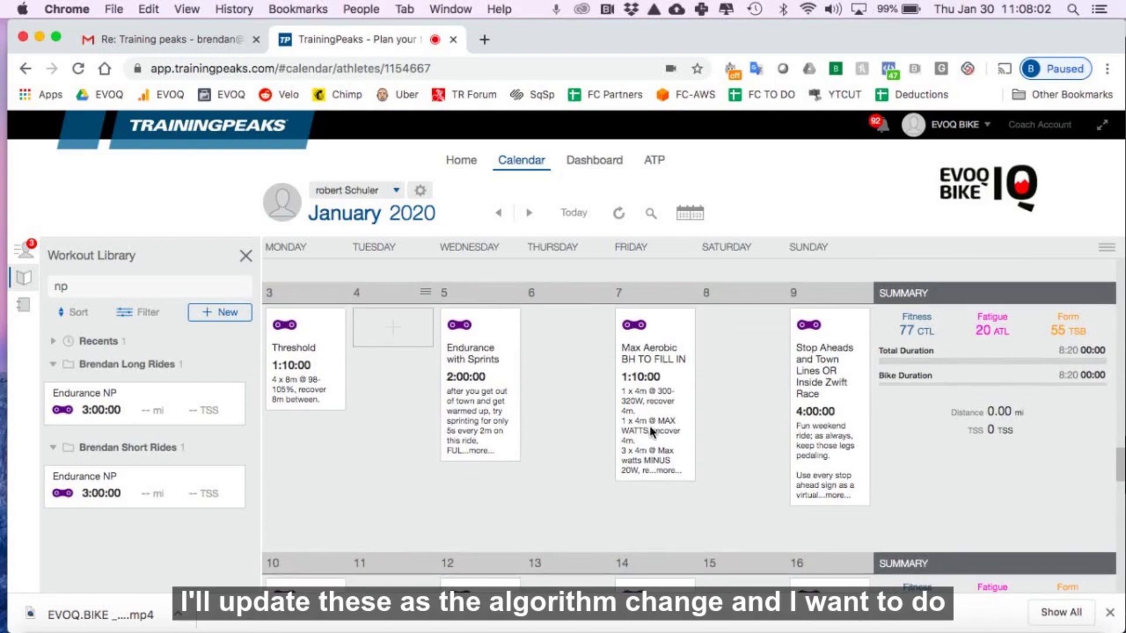
pyautogui.click(528, 212)
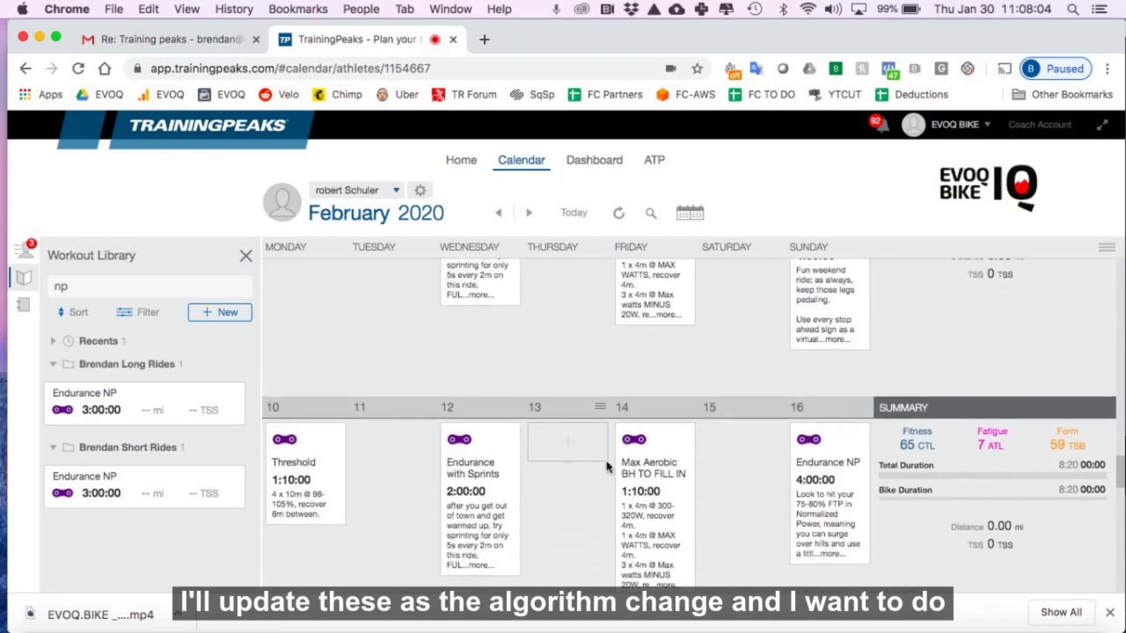
pyautogui.scroll(-3)
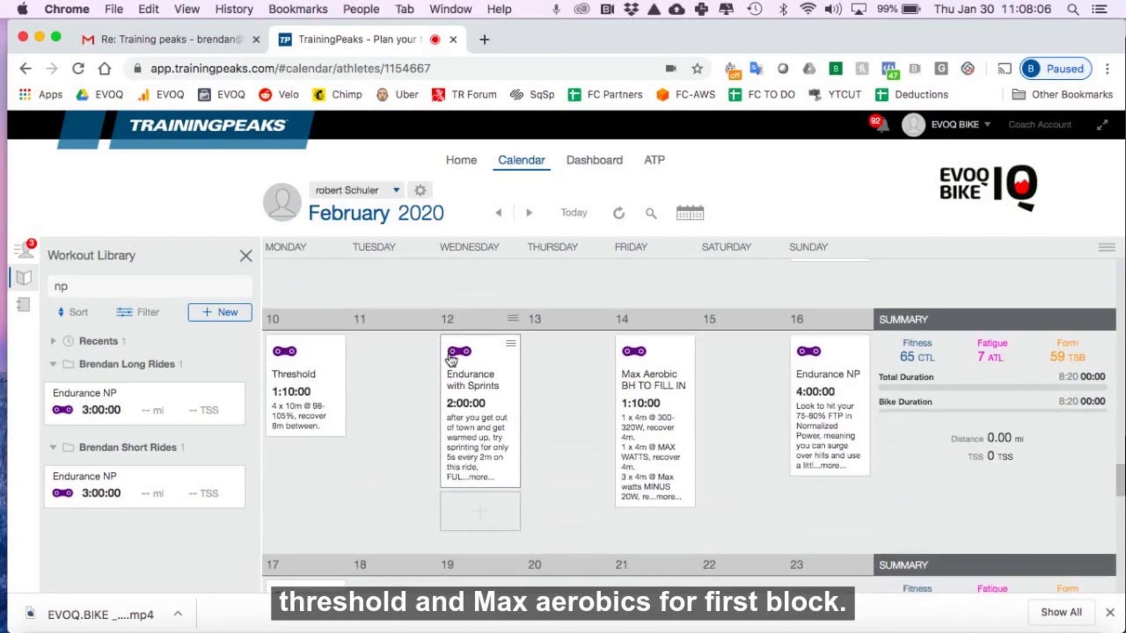
pyautogui.scroll(-3)
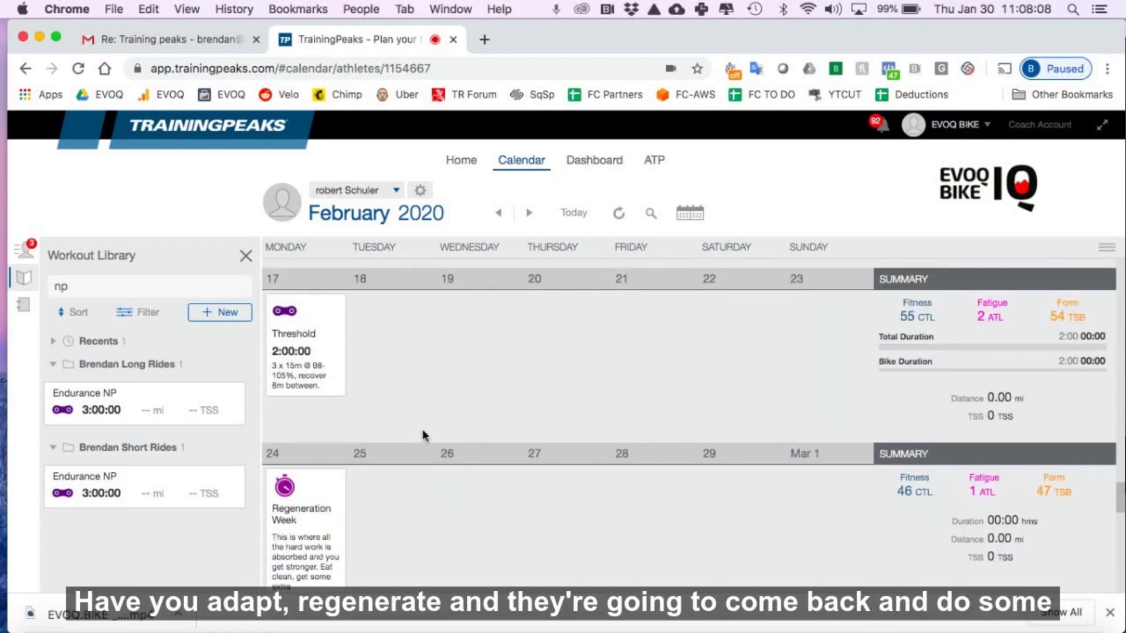
pyautogui.scroll(-3)
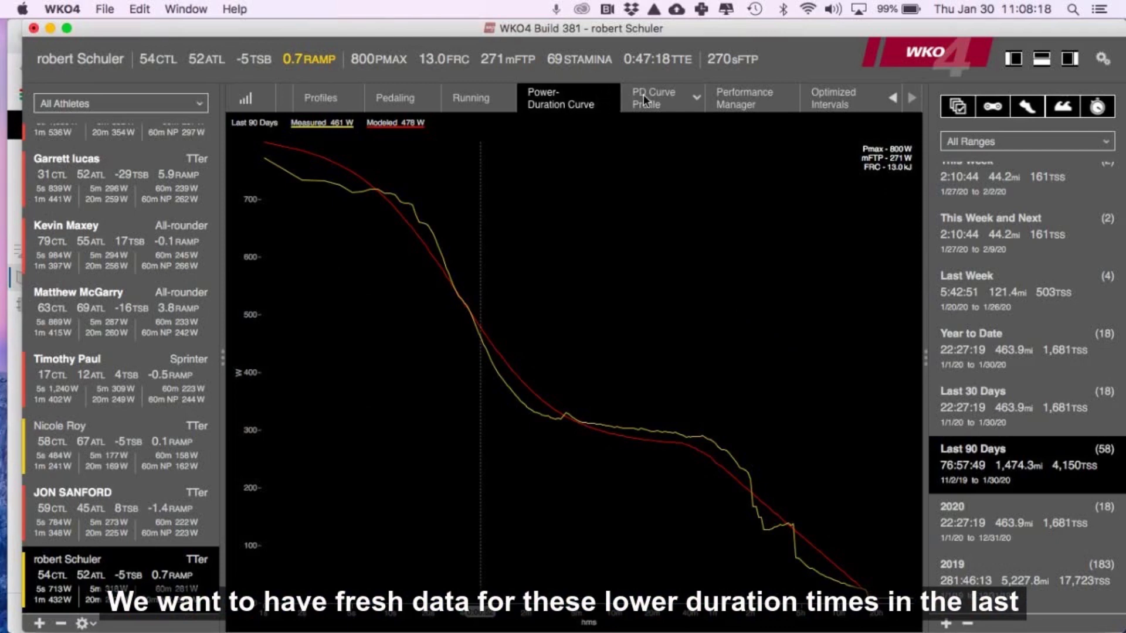
# Bring up the Performance Manager fitness, fatigue and form chart for the last 90 days.
pyautogui.click(652, 97)
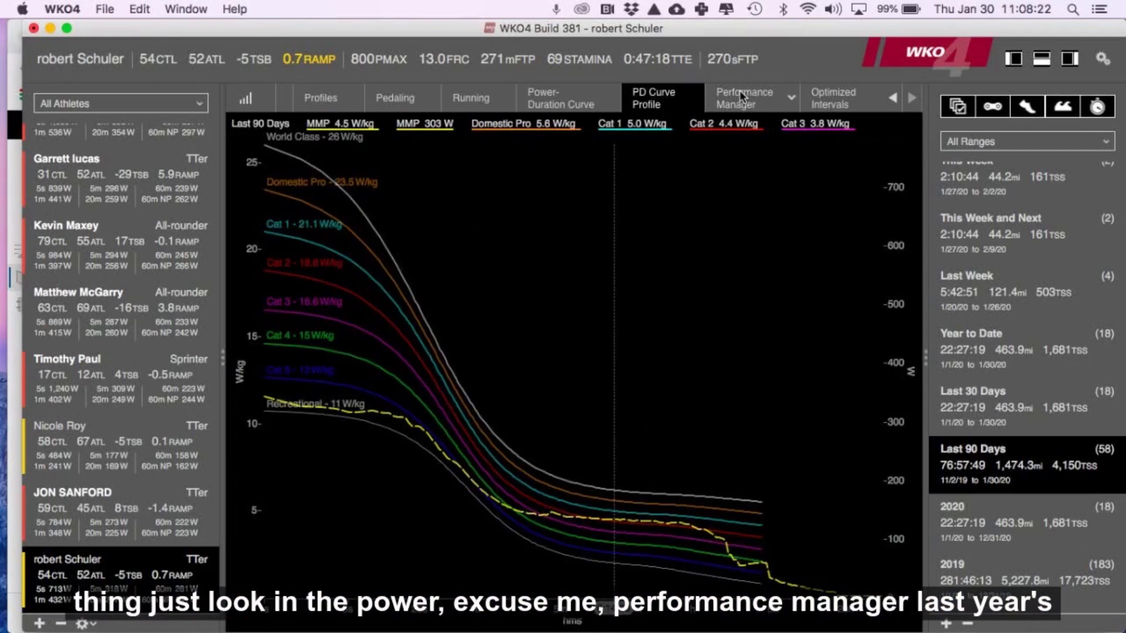
pyautogui.click(743, 98)
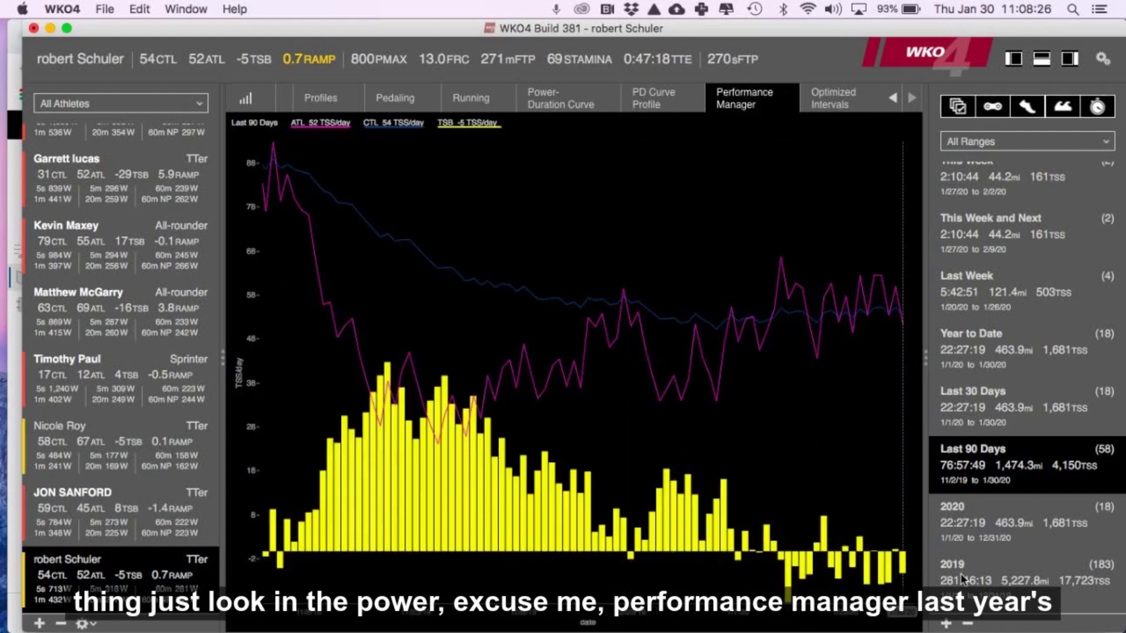
# Change the Performance Manager chart range from the last 90 days to 2019.
pyautogui.click(952, 566)
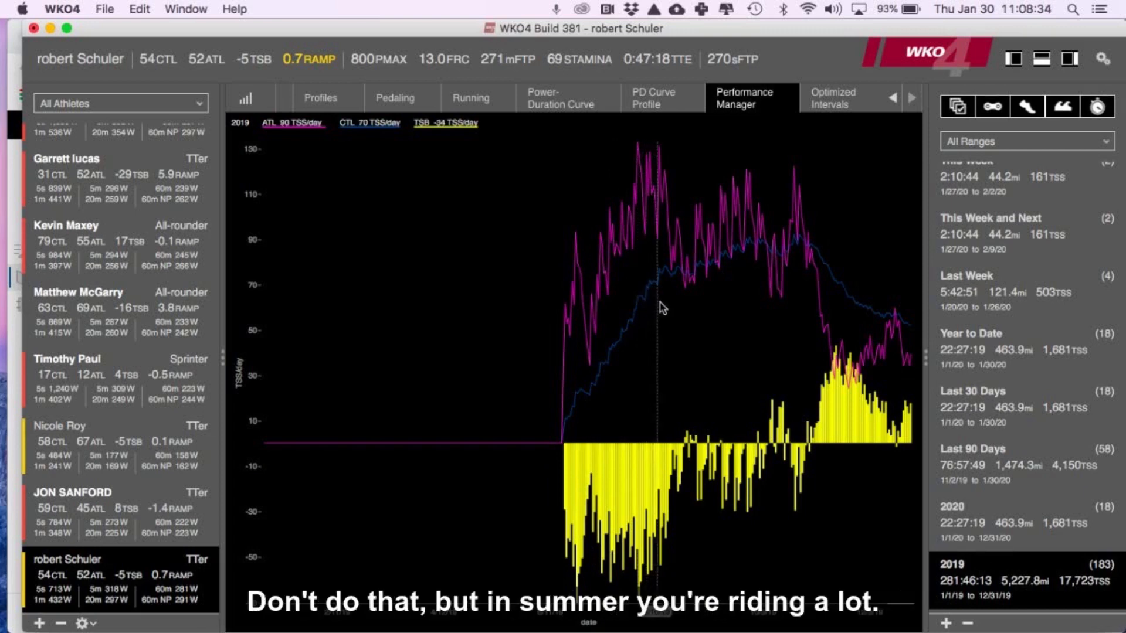
pyautogui.moveTo(672, 301)
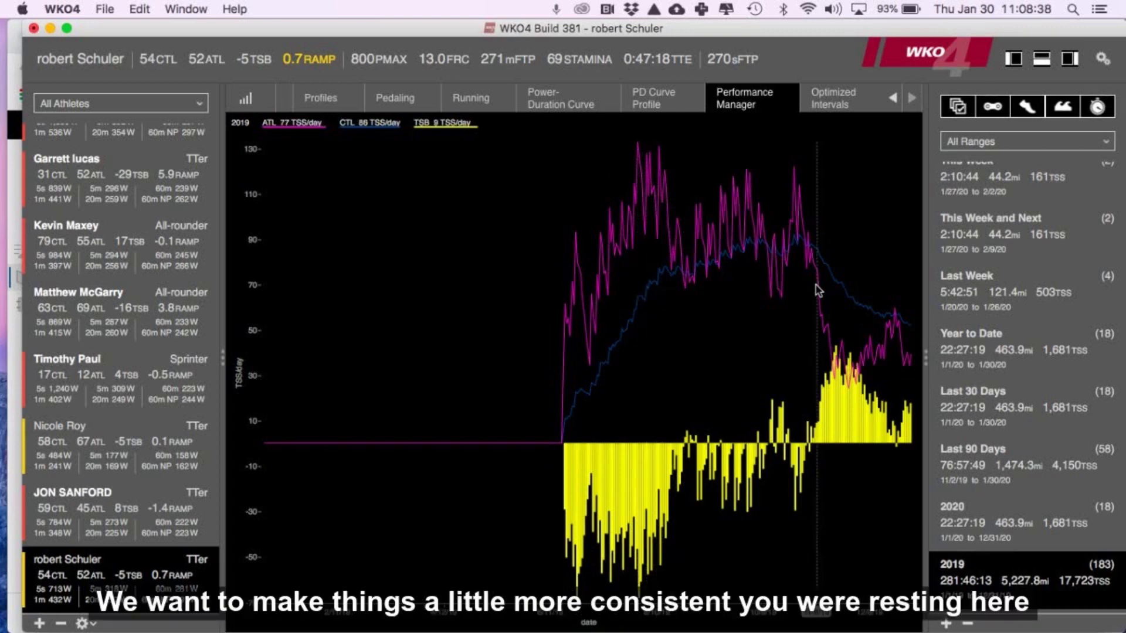
pyautogui.moveTo(726, 281)
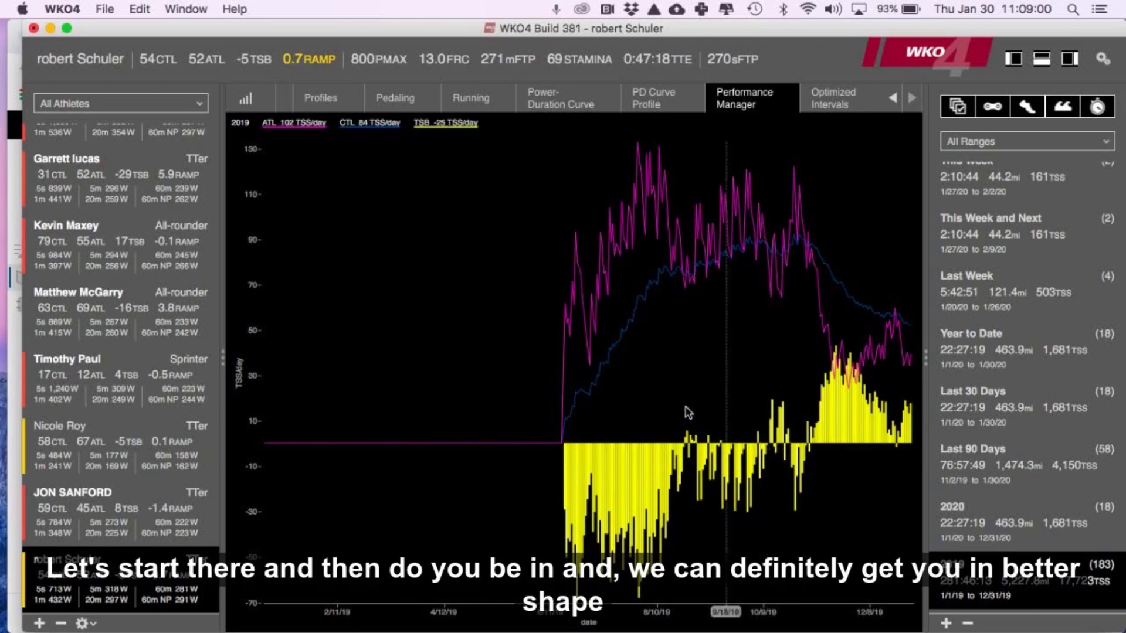
pyautogui.moveTo(627, 385)
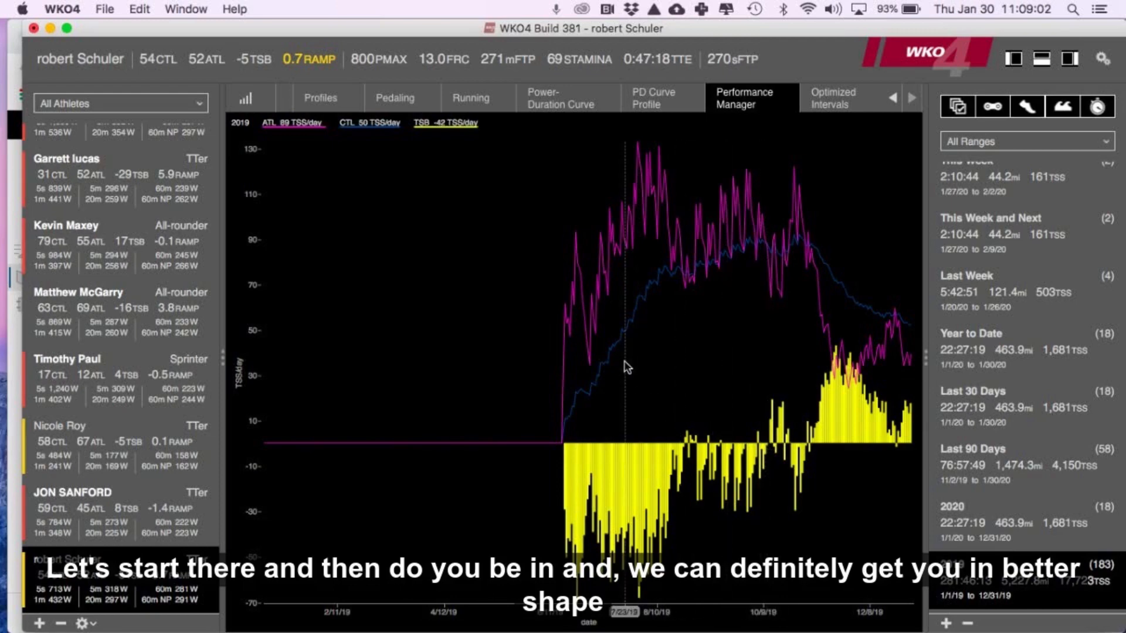